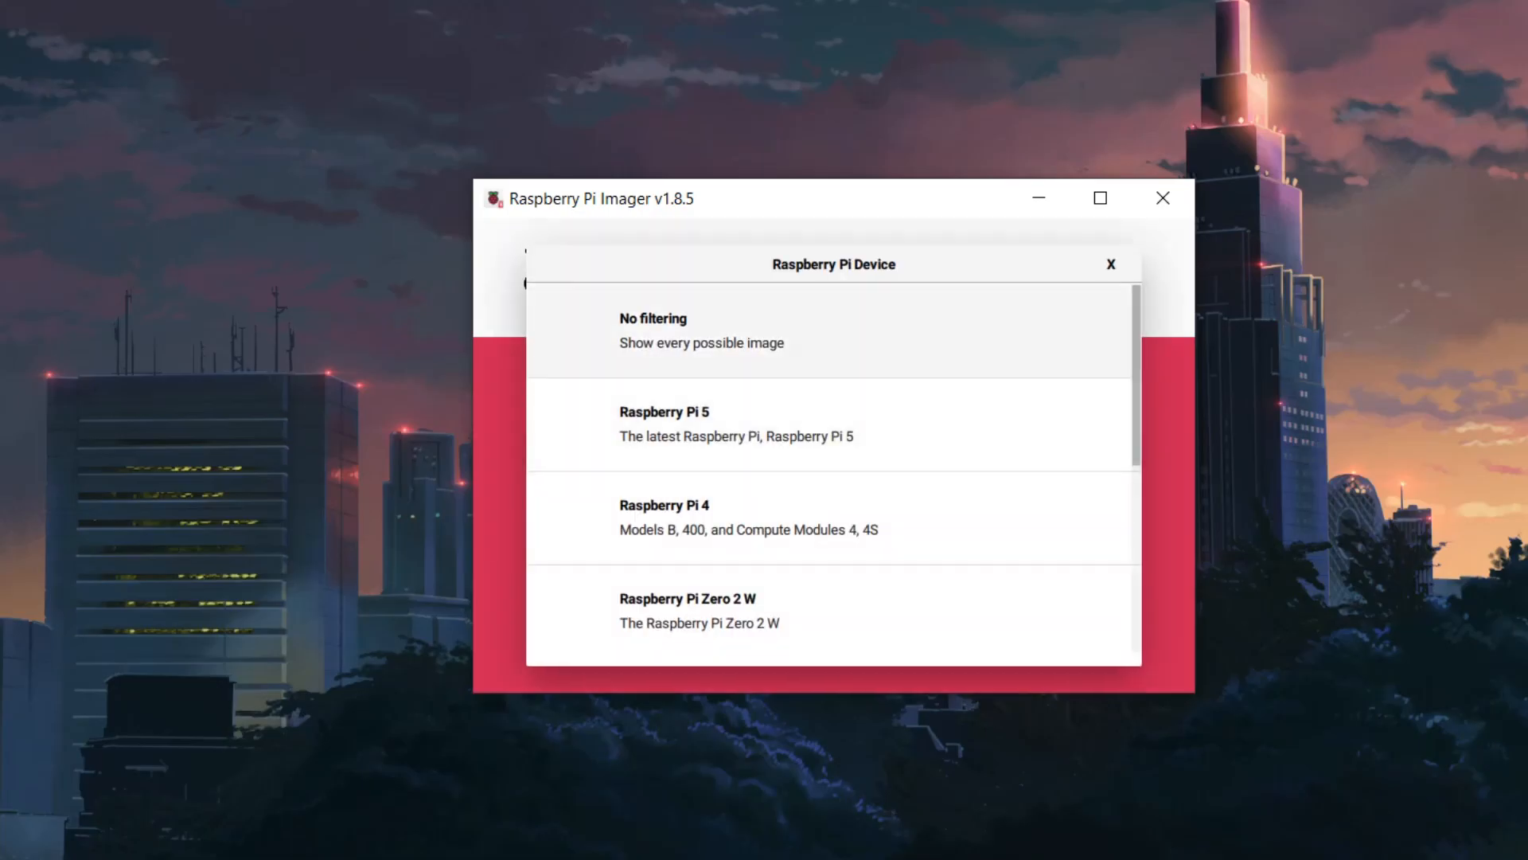
# Set the target device to Raspberry Pi 4 and bring up the list of installable operating systems
pyautogui.click(664, 516)
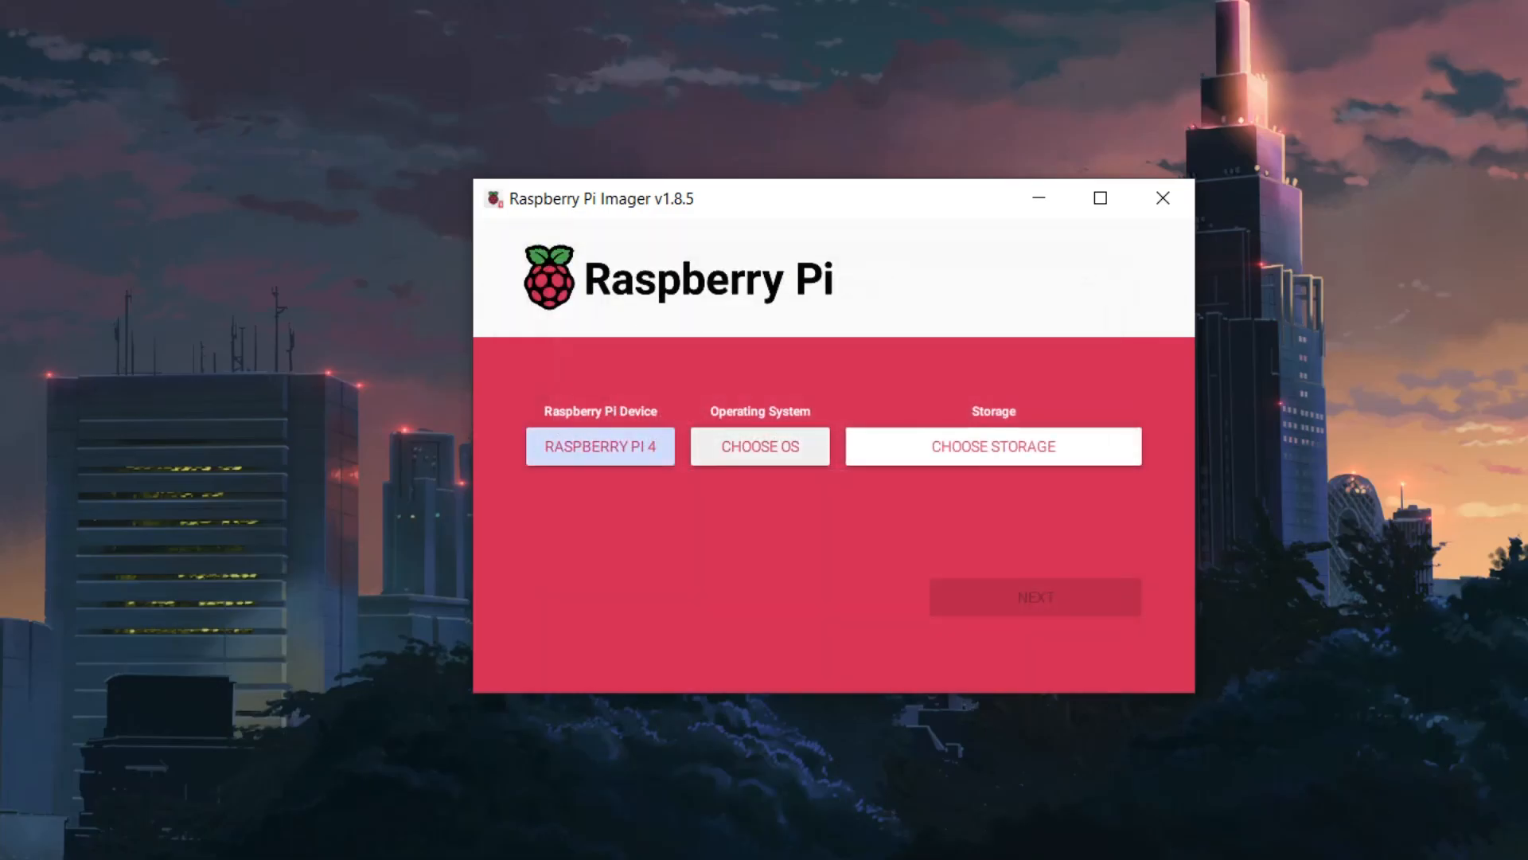
pyautogui.click(760, 446)
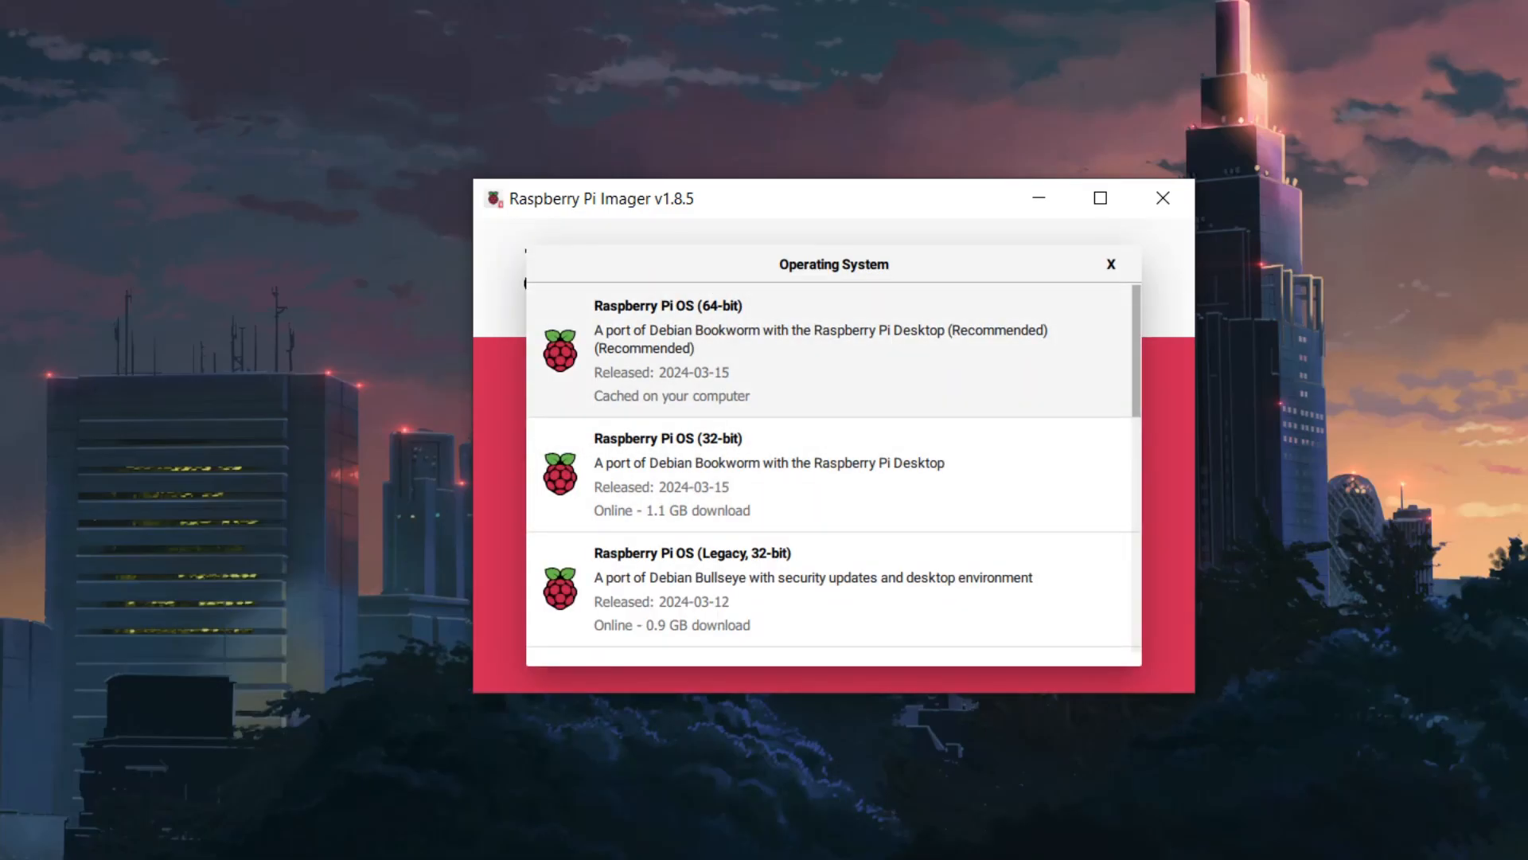
pyautogui.click(667, 350)
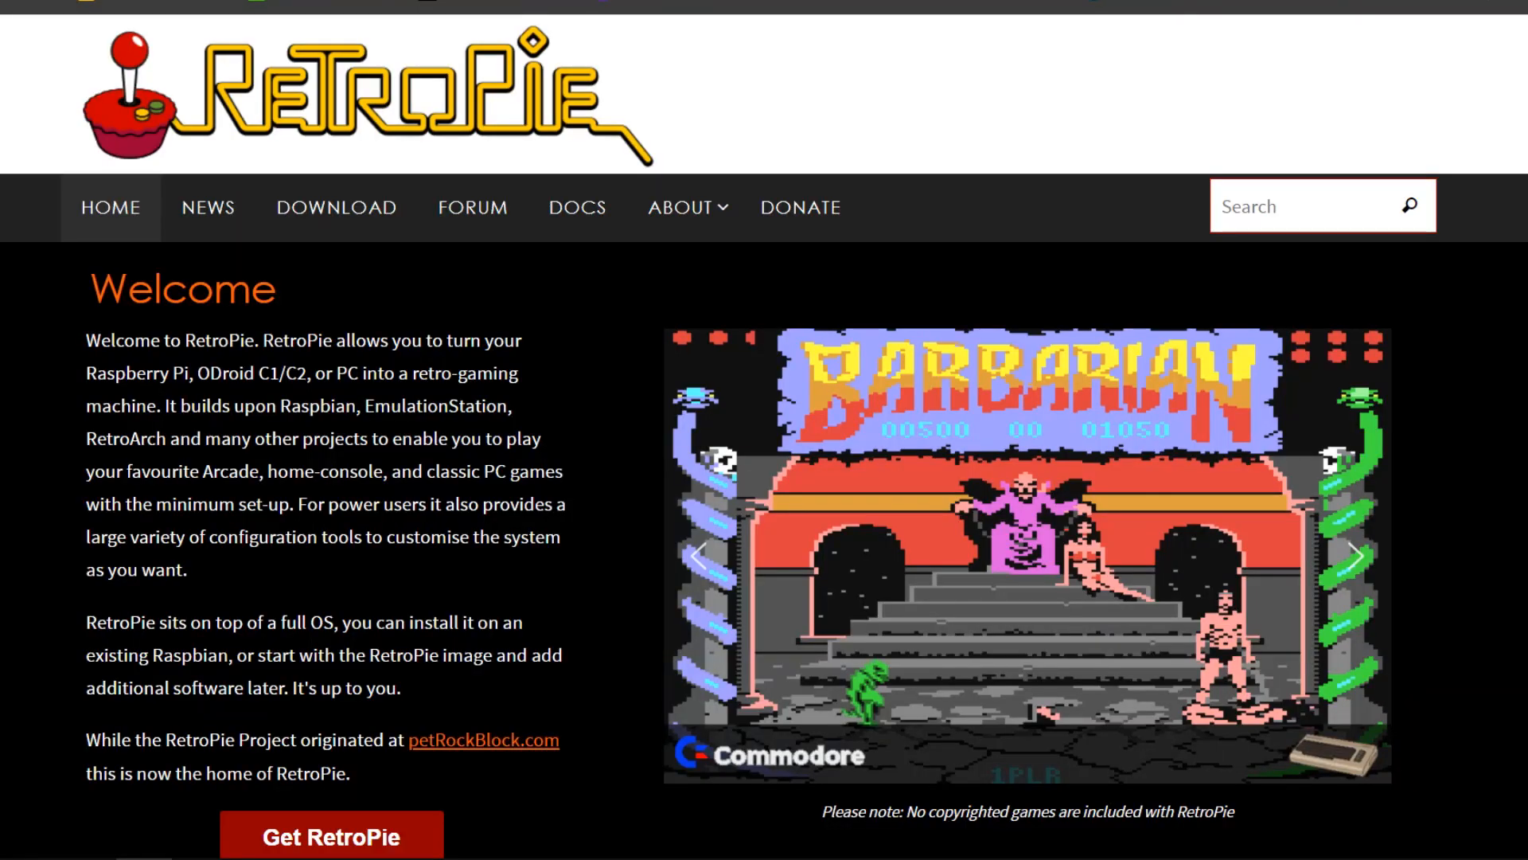
# Look over the features listed on the RetroPie home page
pyautogui.scroll(-3)
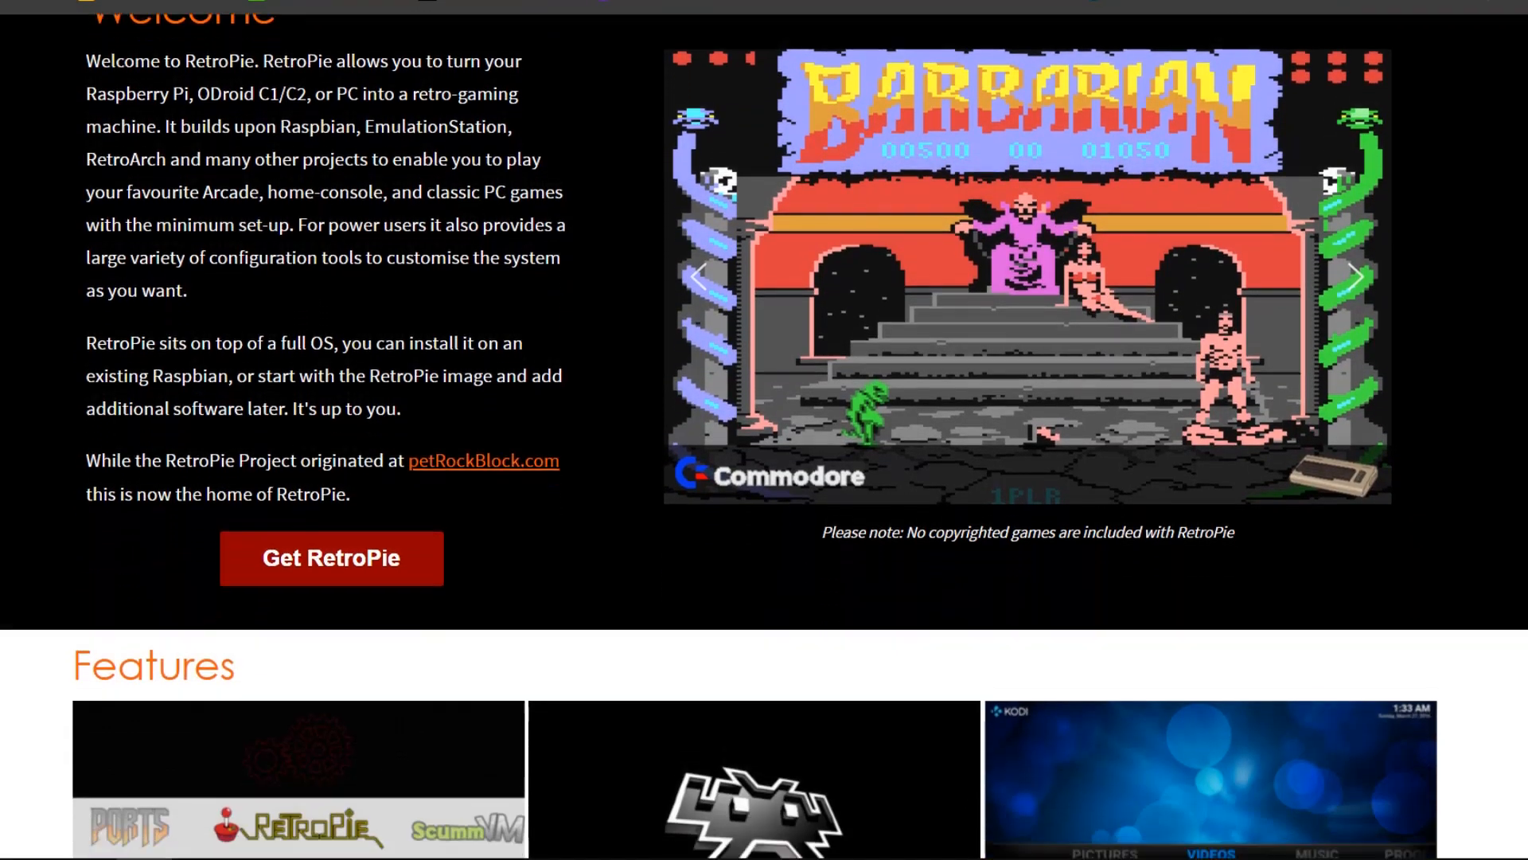
pyautogui.scroll(-3)
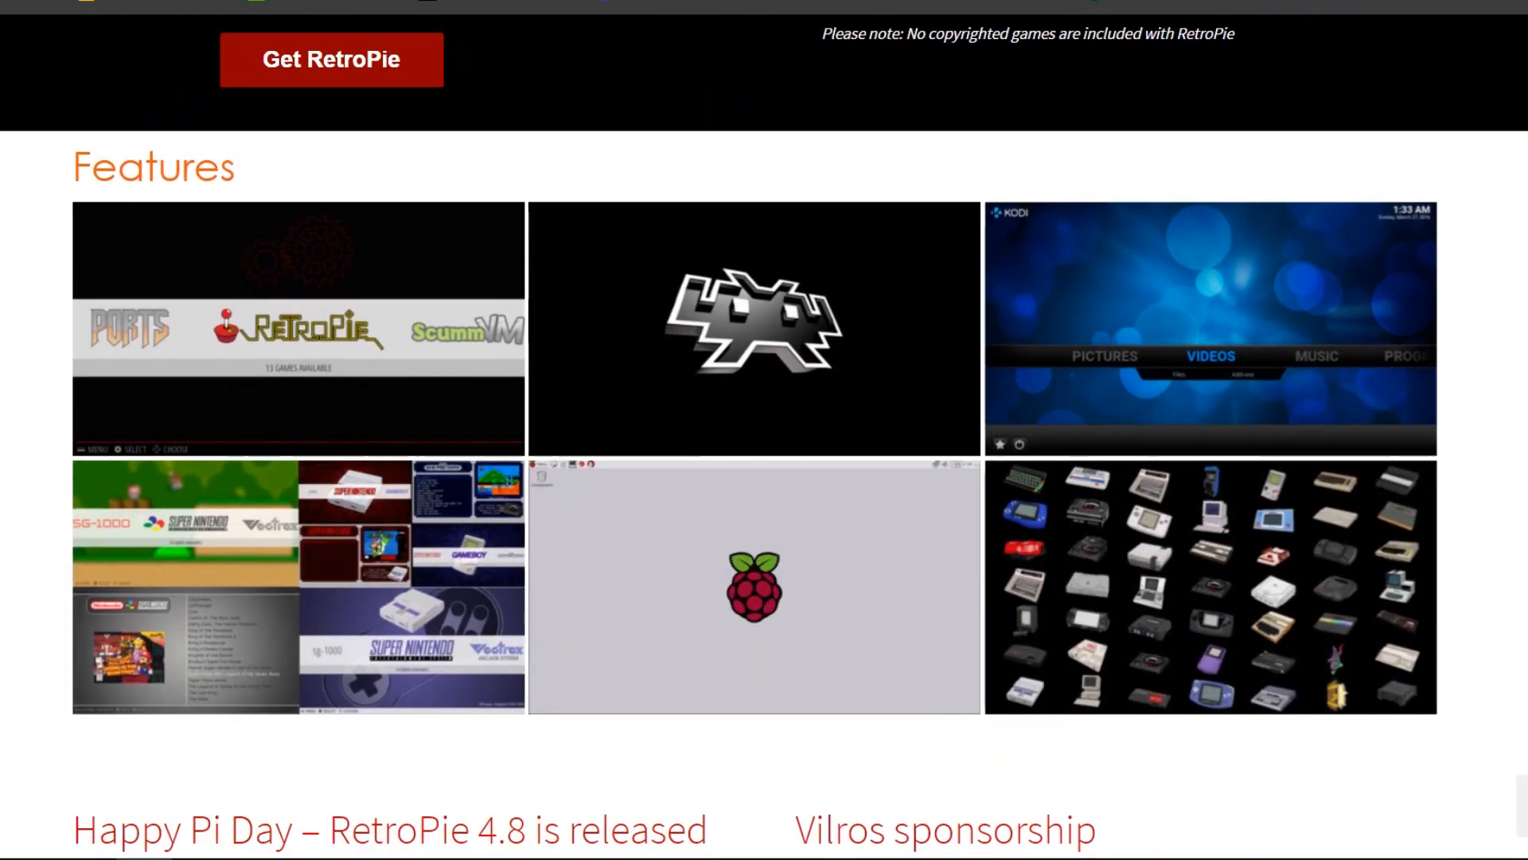
pyautogui.scroll(-3)
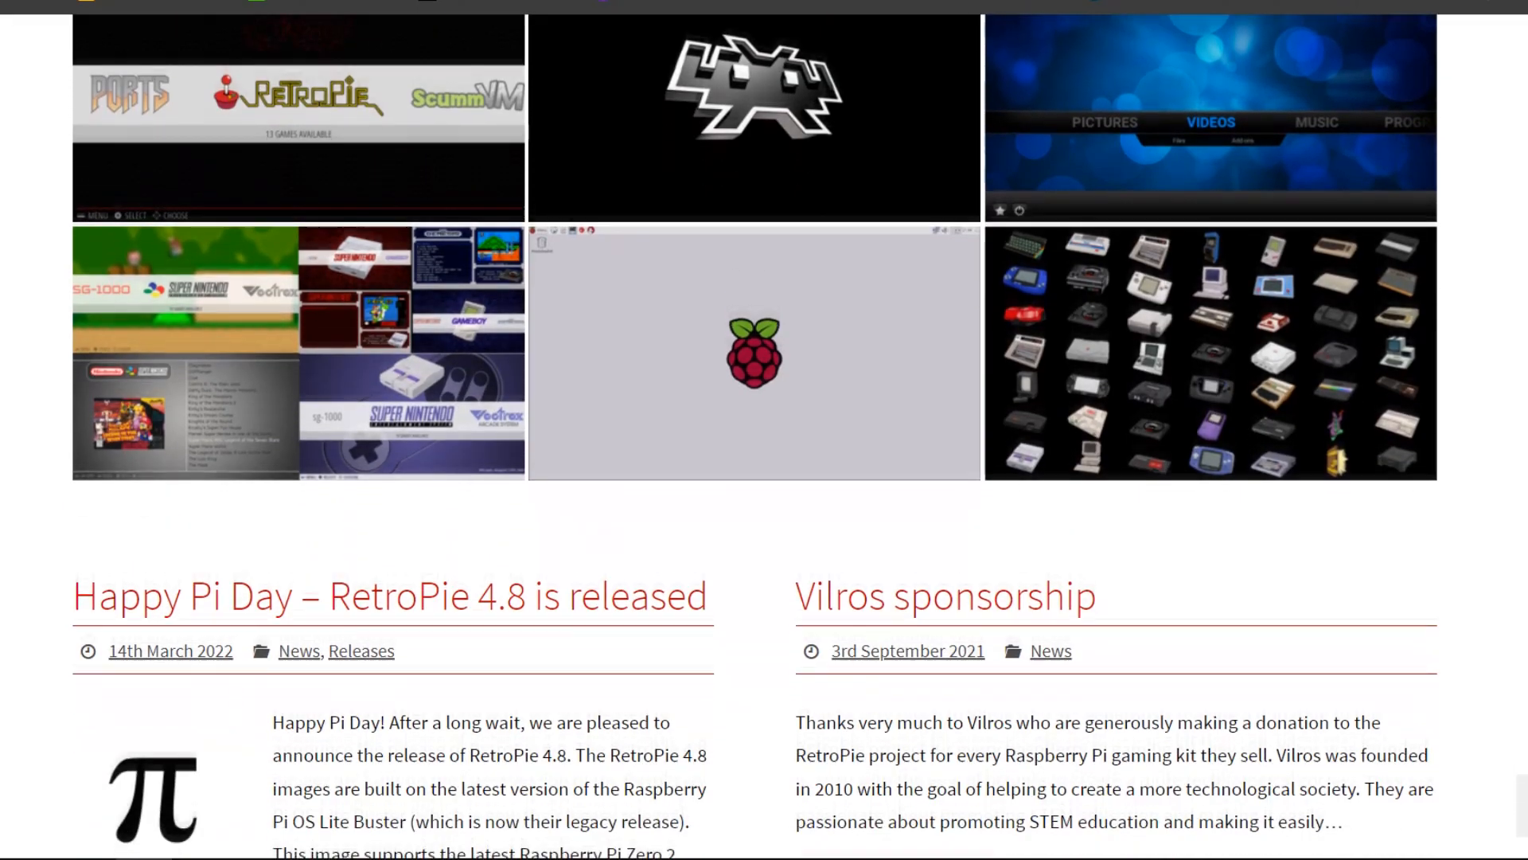
pyautogui.scroll(3)
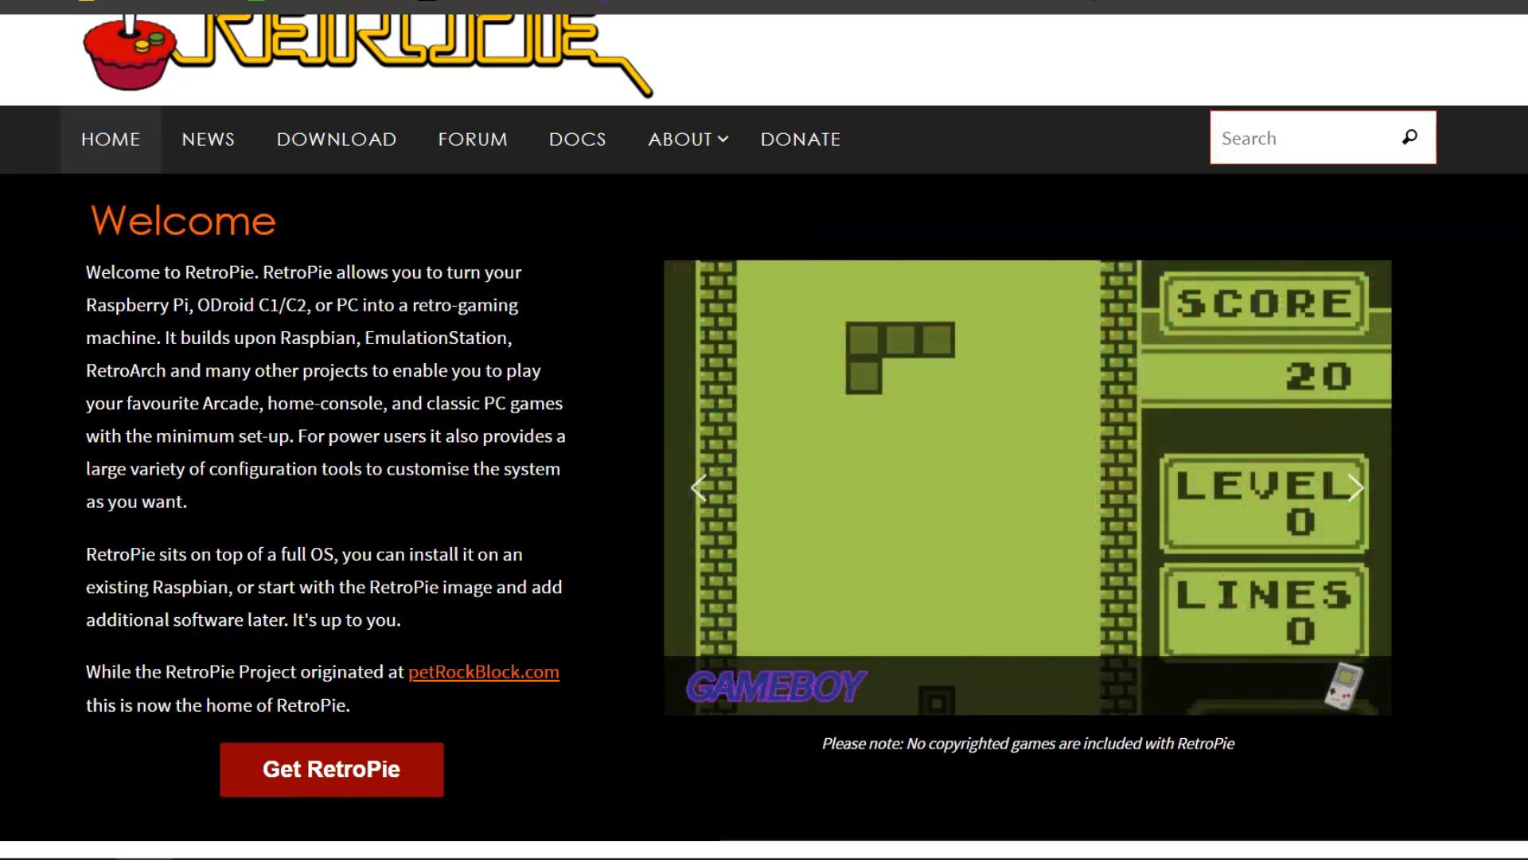
pyautogui.click(1354, 487)
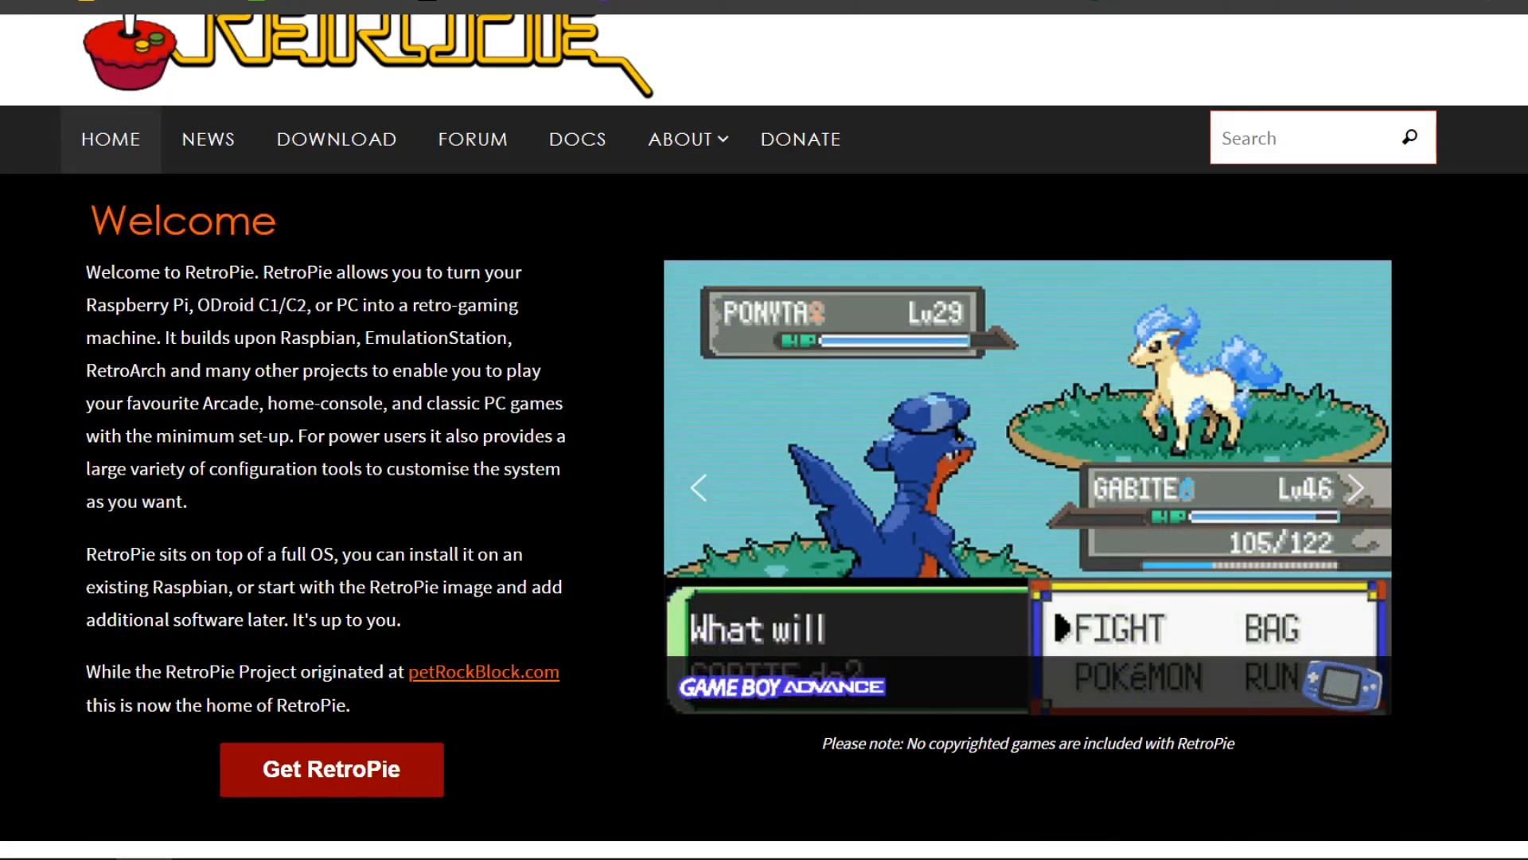
# Go to the RetroPie Download page listing the pre-made Raspberry Pi images
pyautogui.click(336, 138)
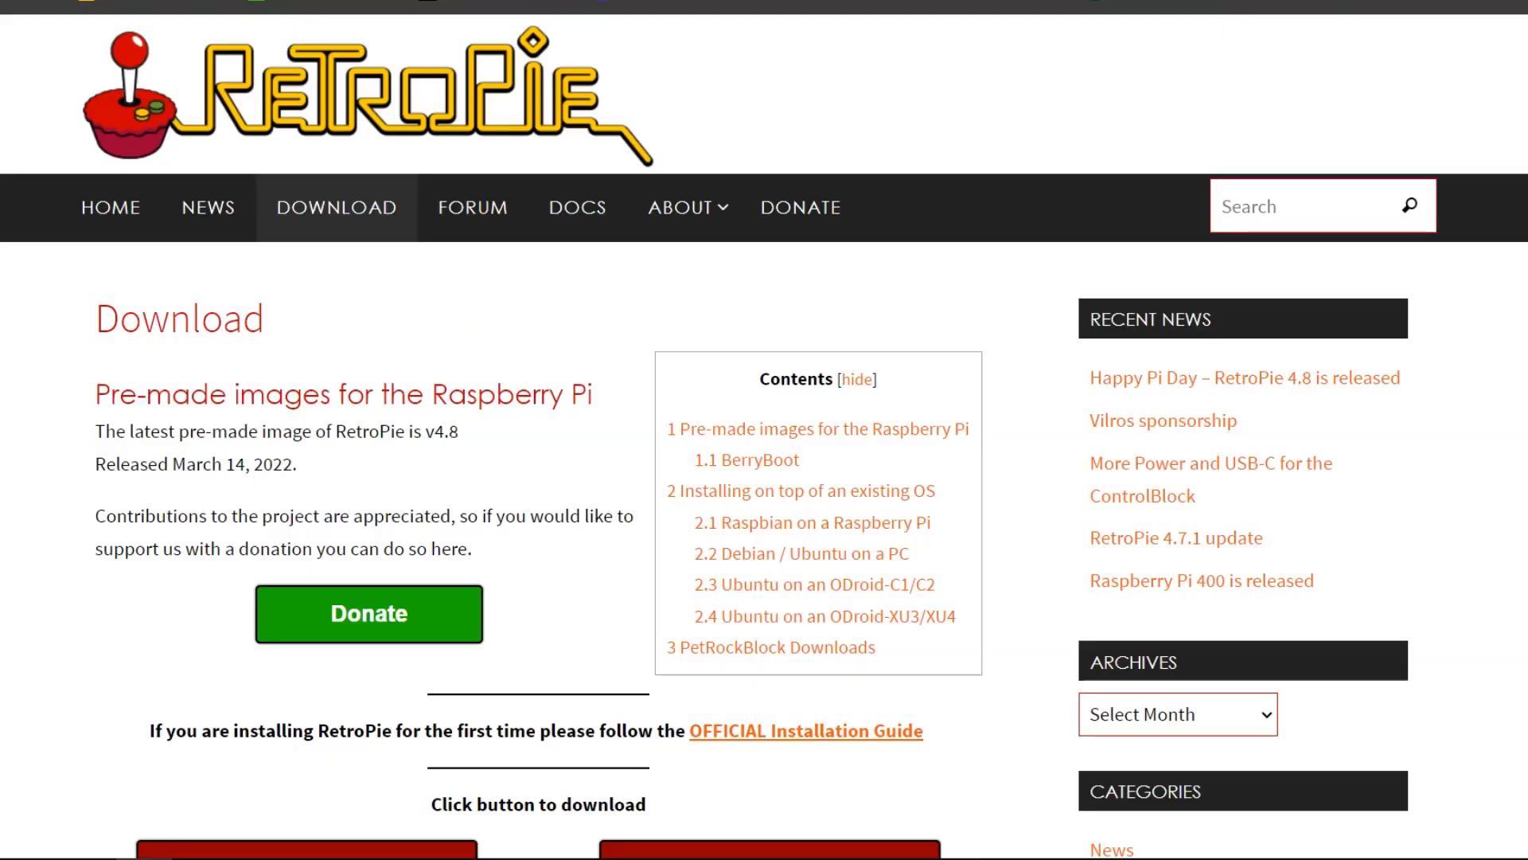
pyautogui.scroll(-3)
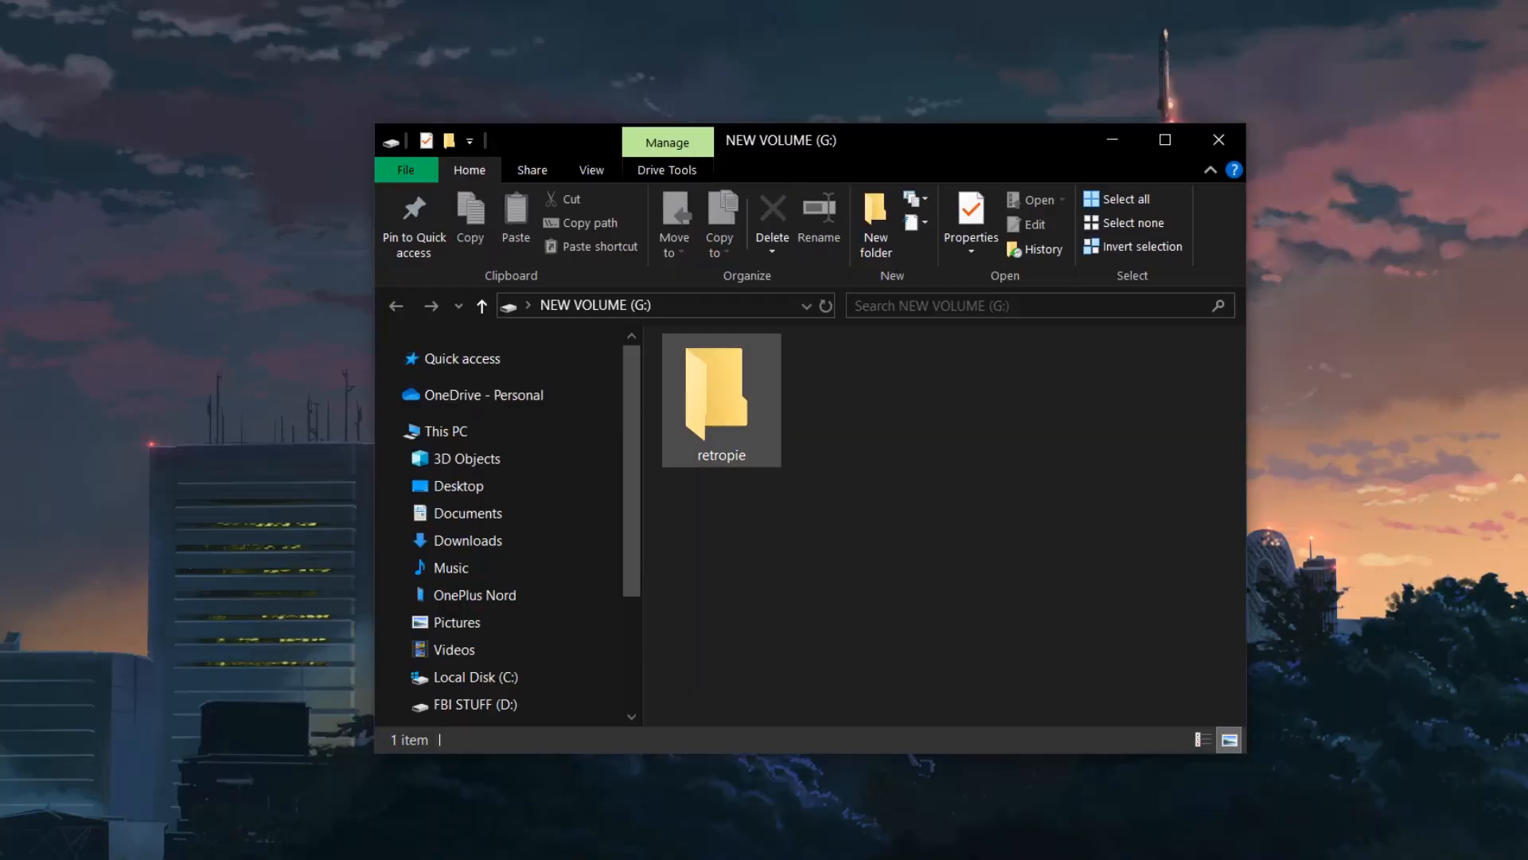
# Show the USB drive NEW VOLUME (G:) holding its single retropie folder
pyautogui.click(719, 390)
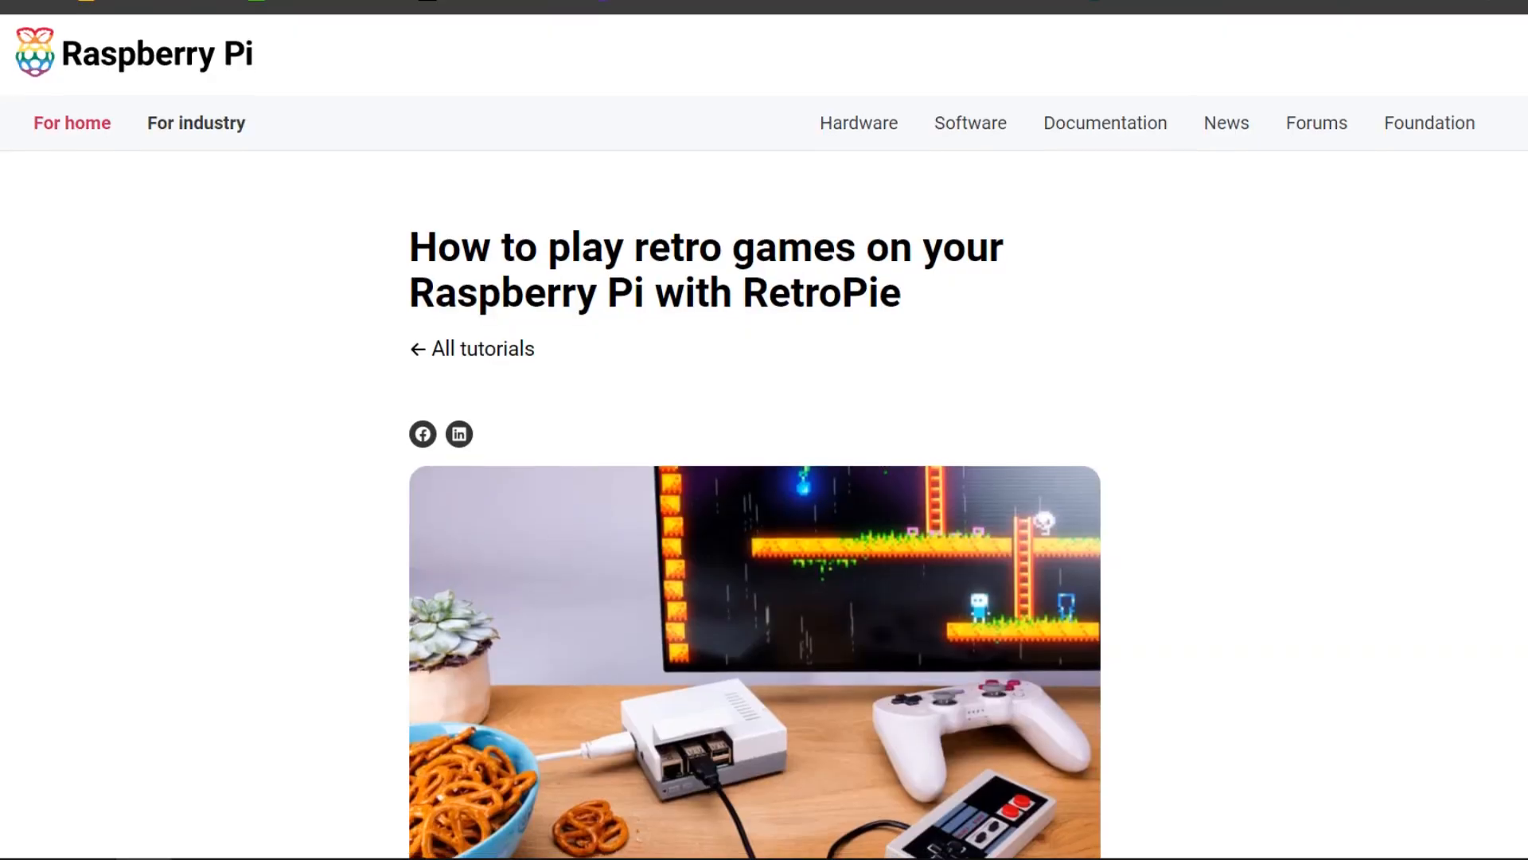
# Browse the Raspberry Pi tutorial on playing retro games with RetroPie
pyautogui.scroll(-3)
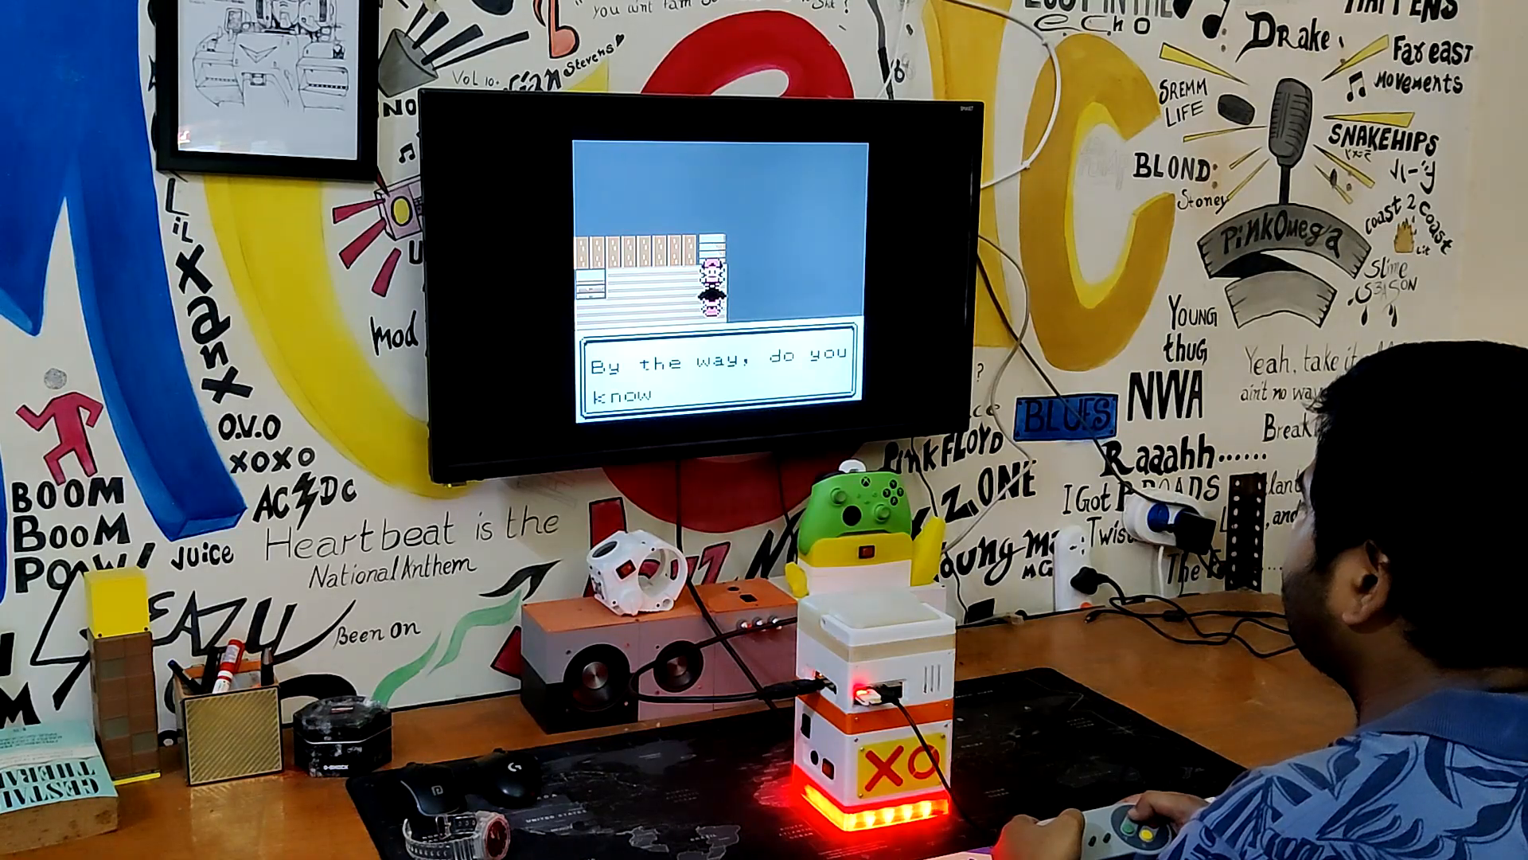
# Advance the in-game dialogue of the Game Boy game with the controller's A button
pyautogui.press('A')
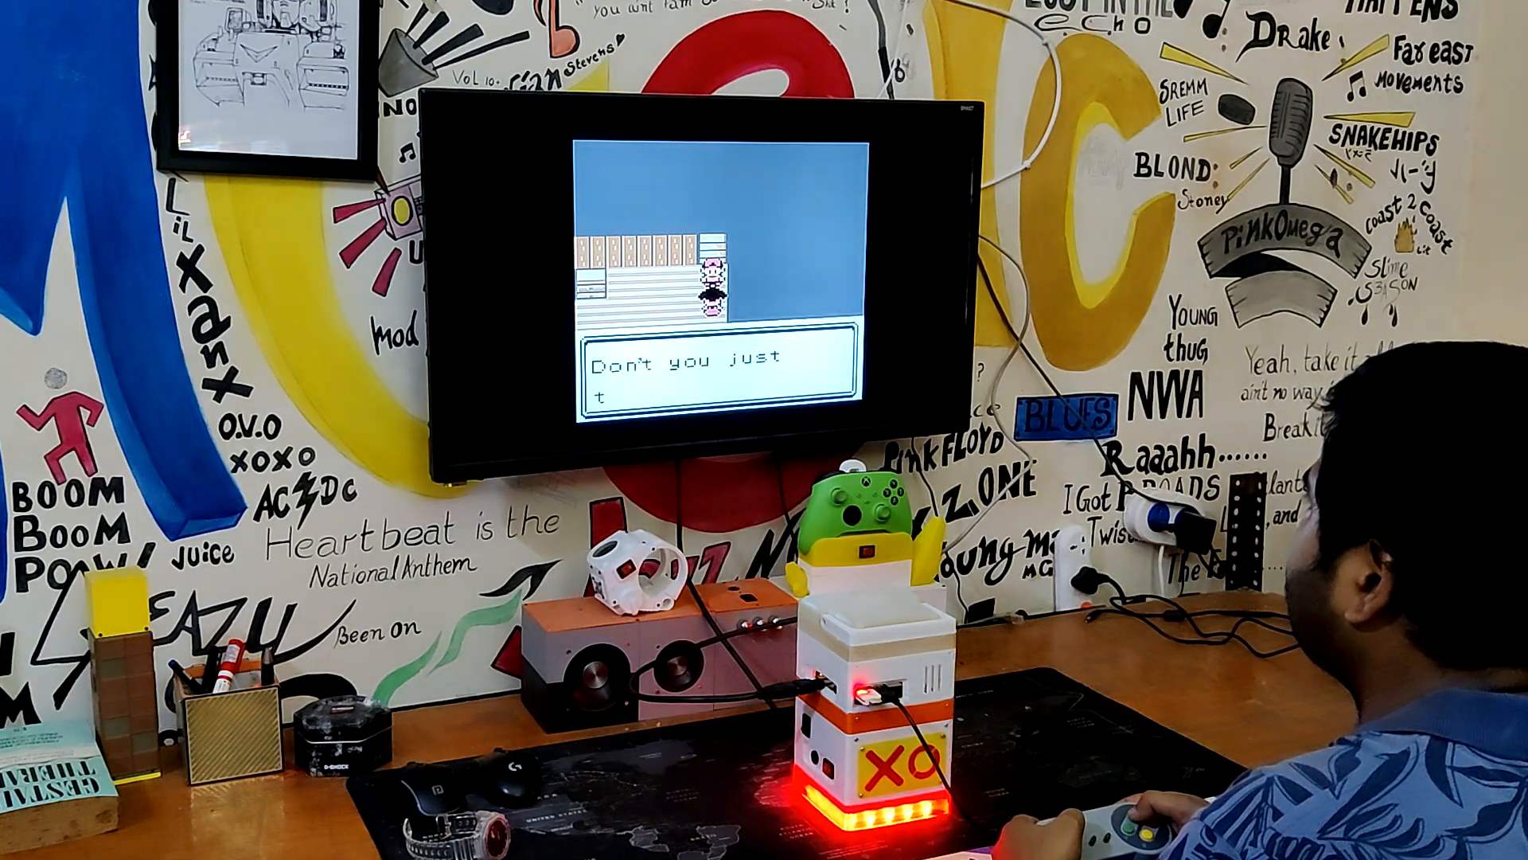